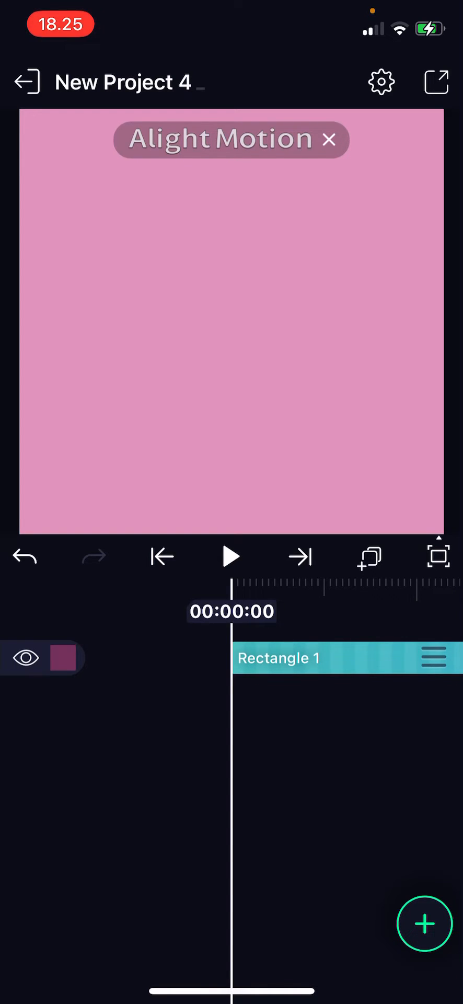
Step: Add a Shape layer and swipe to the stamp preset, placing Stamp 1 over the pink rectangle
click(425, 924)
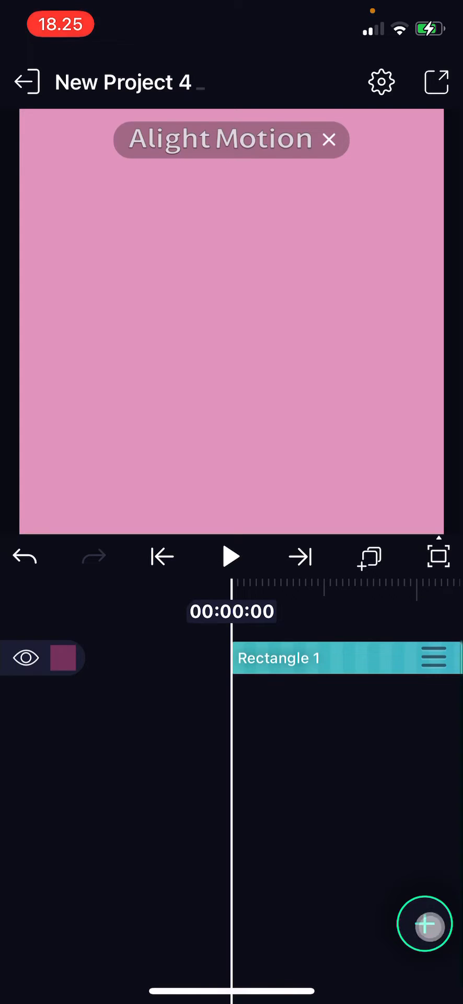
click(425, 923)
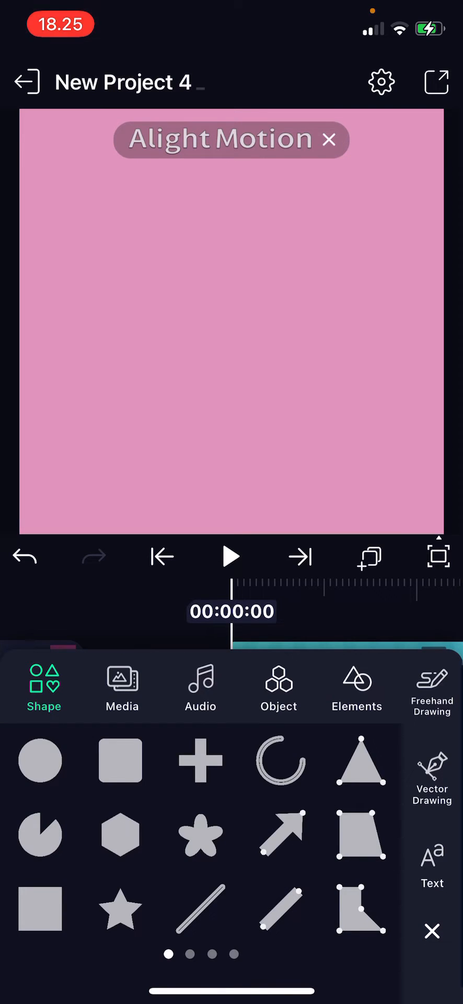
scroll(left, 3)
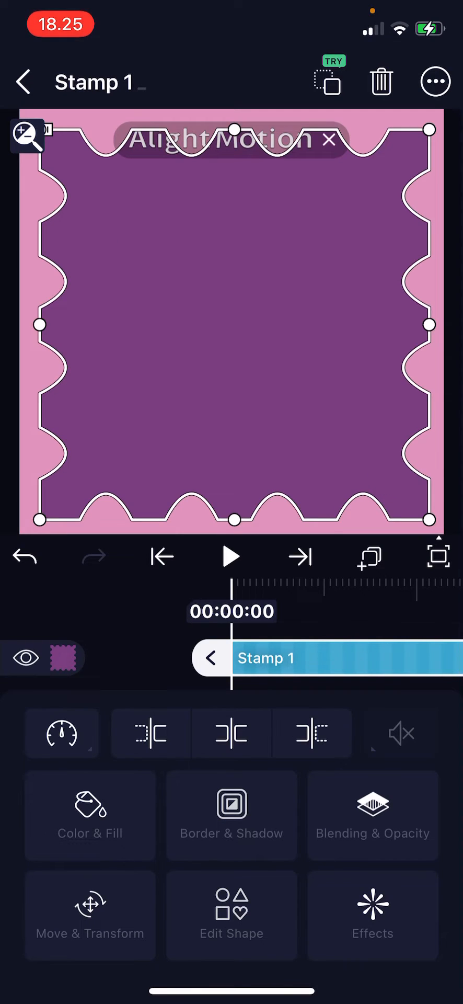
Step: Change Stamp 1's Color & Fill to media and go to select a photo from the gallery
click(90, 816)
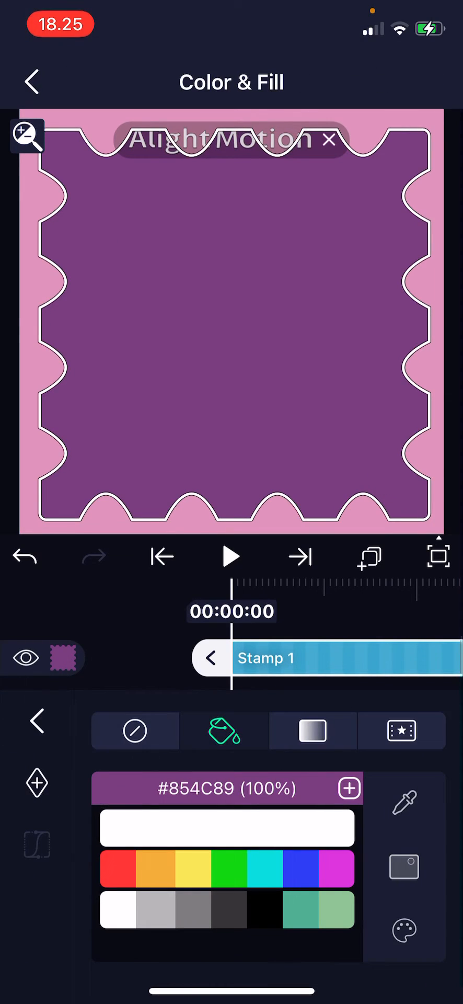
click(402, 731)
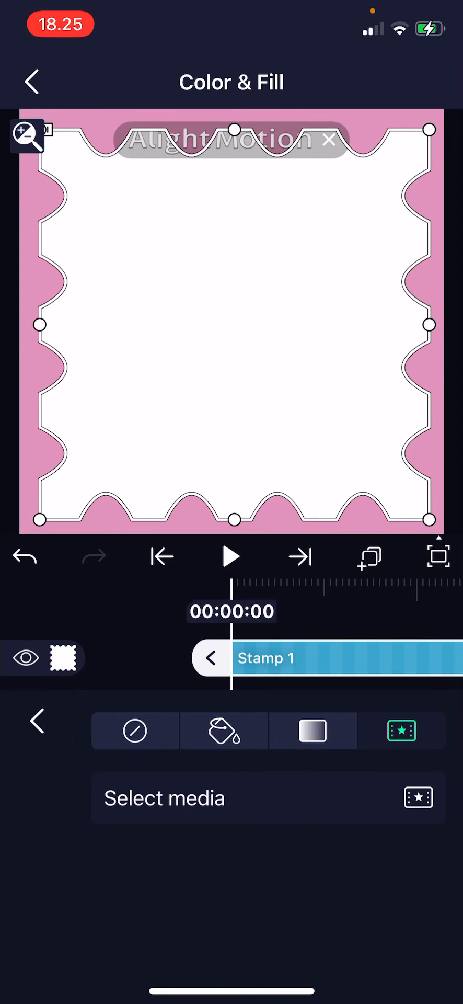
click(165, 797)
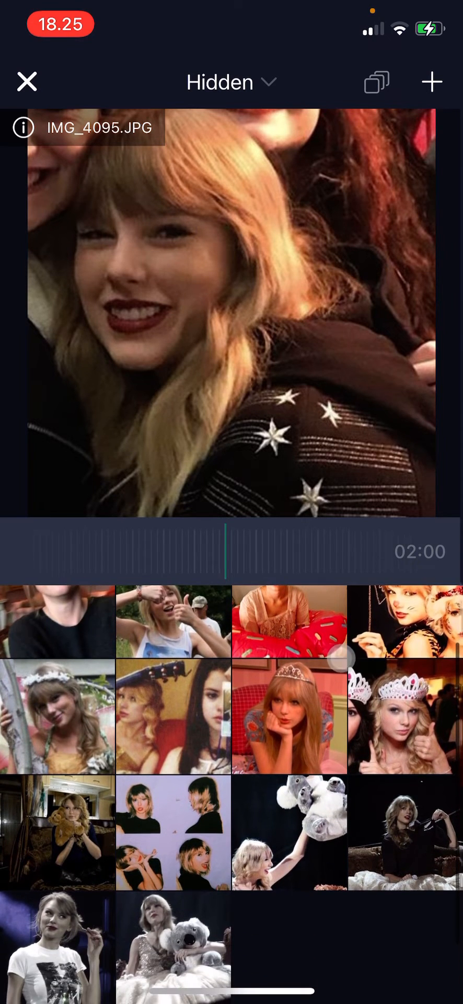
Step: Choose the tiara thumbs-up photo so it fills the scalloped stamp shape
click(405, 715)
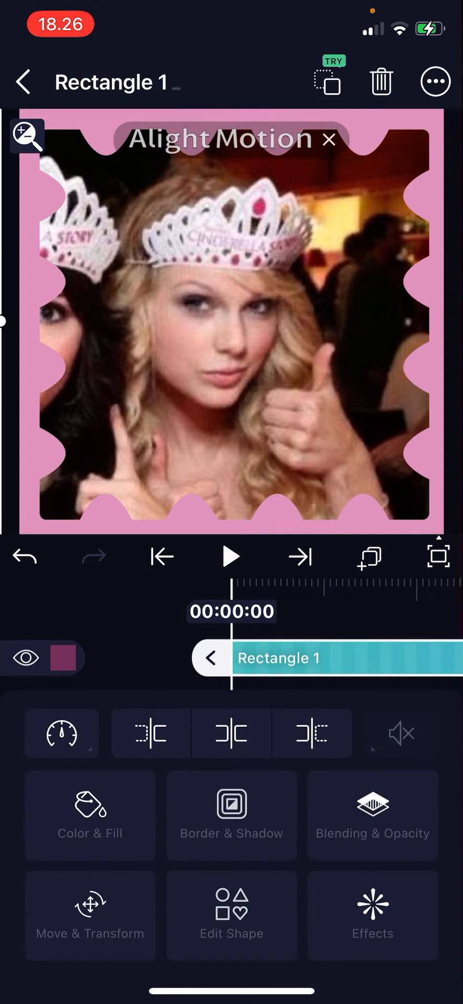
Step: Recolour Rectangle 1's fill to the pale sage green swatch (#98C99C)
click(90, 817)
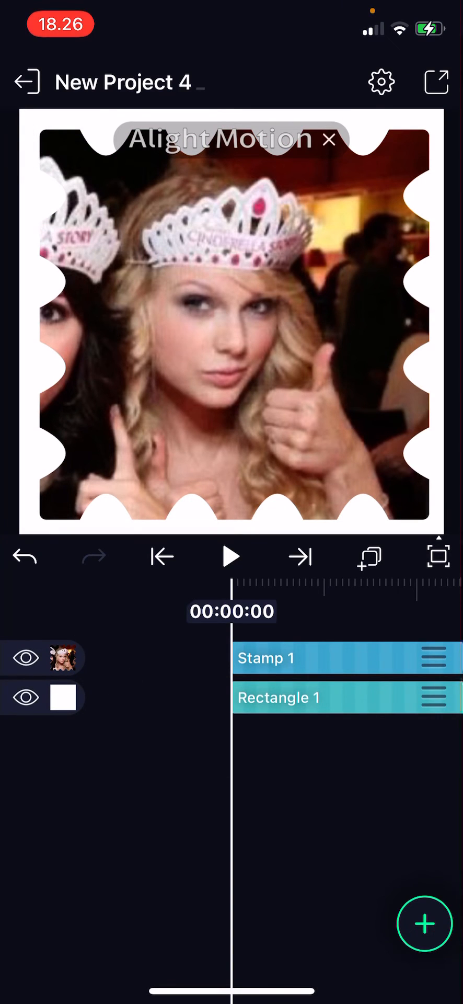
click(280, 697)
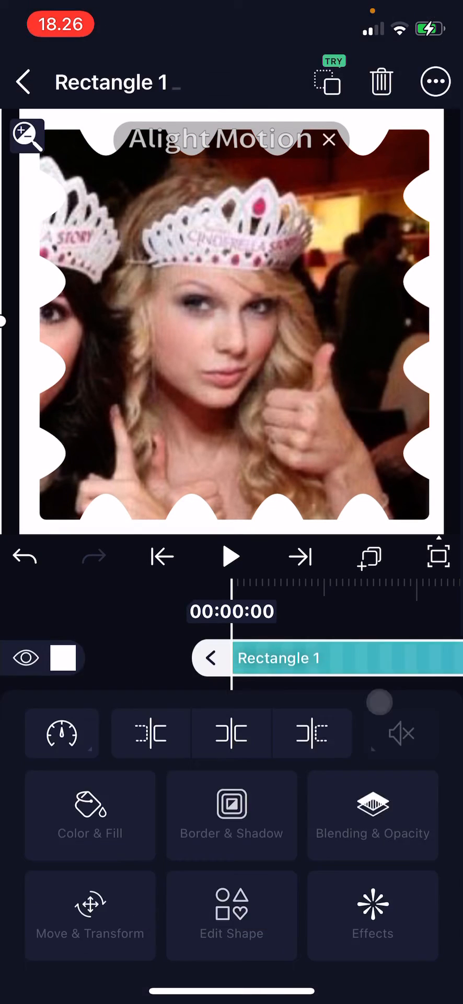
click(90, 815)
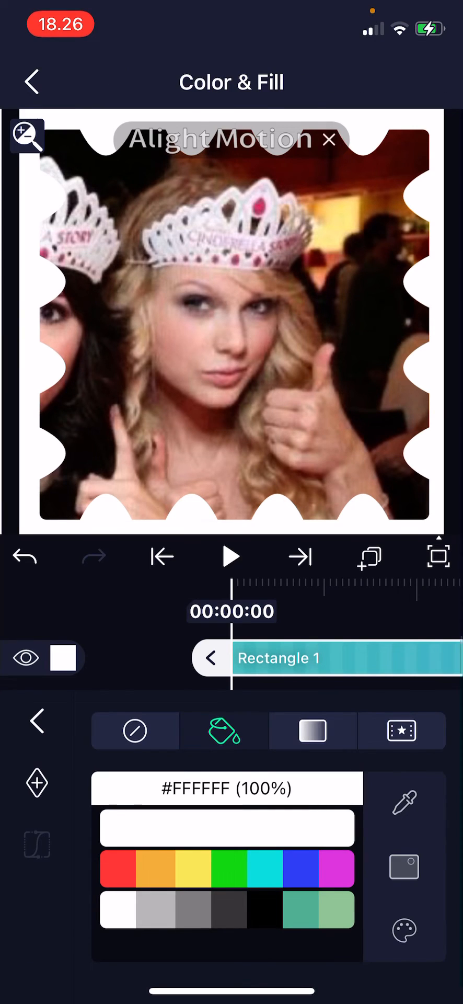
click(325, 923)
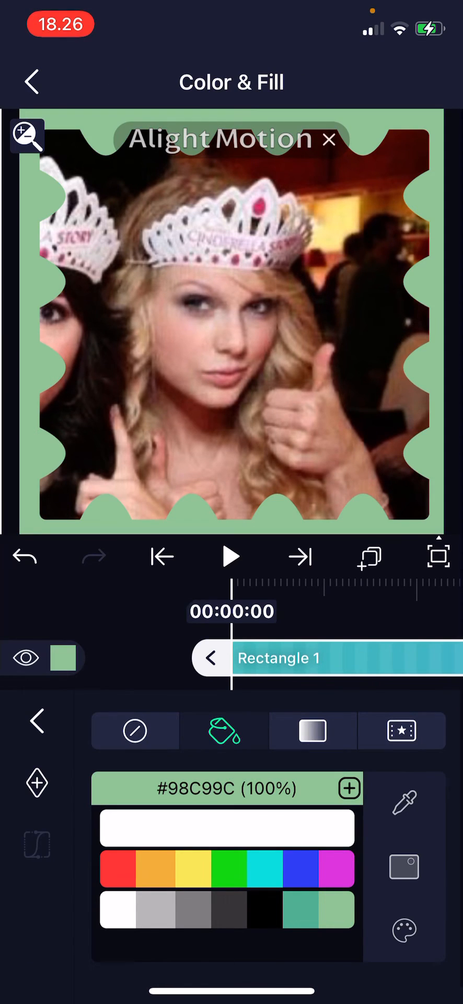